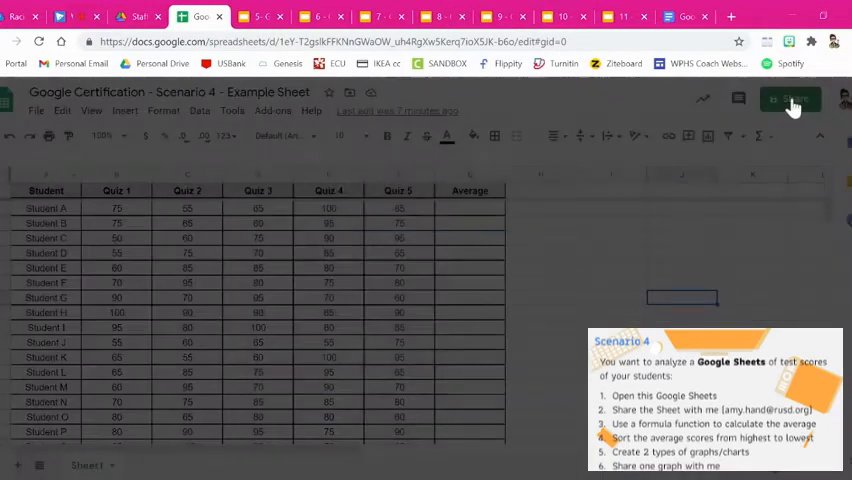
Step: Check the sharing settings, then select Student A's Average cell G2
{"action": "left_click", "coordinate": [790, 100]}
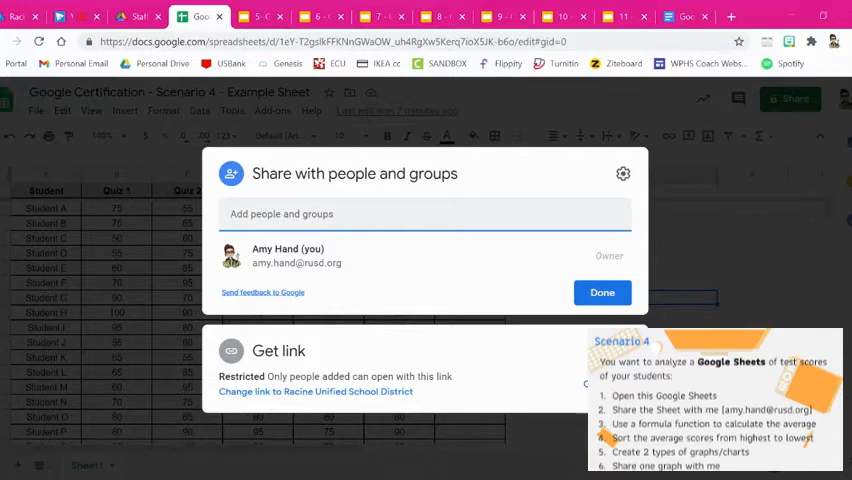
{"action": "mouse_move", "coordinate": [602, 292]}
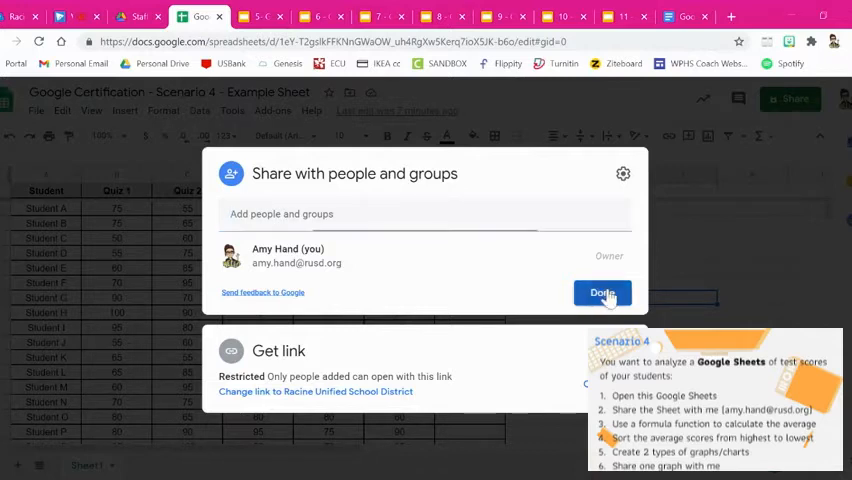
{"action": "left_click", "coordinate": [602, 292]}
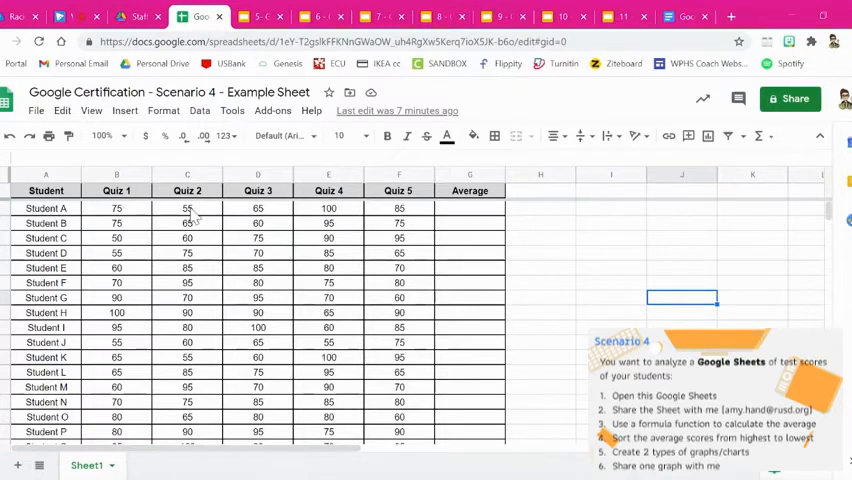
{"action": "mouse_move", "coordinate": [370, 216]}
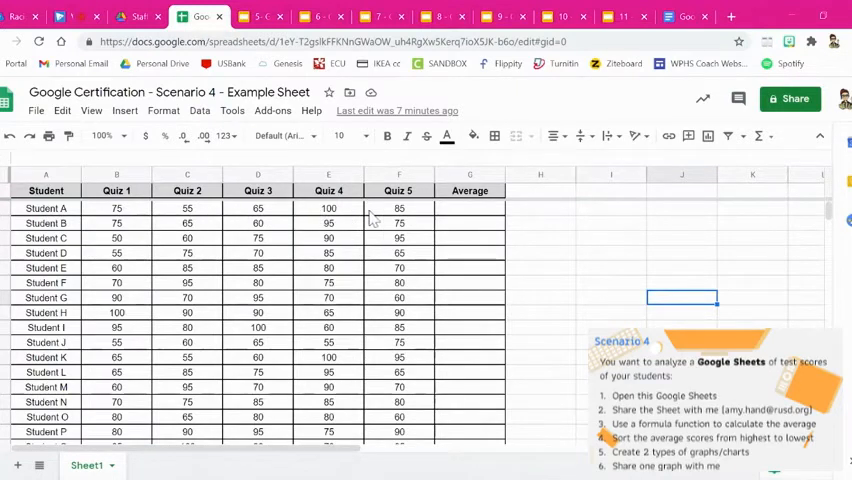
{"action": "left_click", "coordinate": [468, 208]}
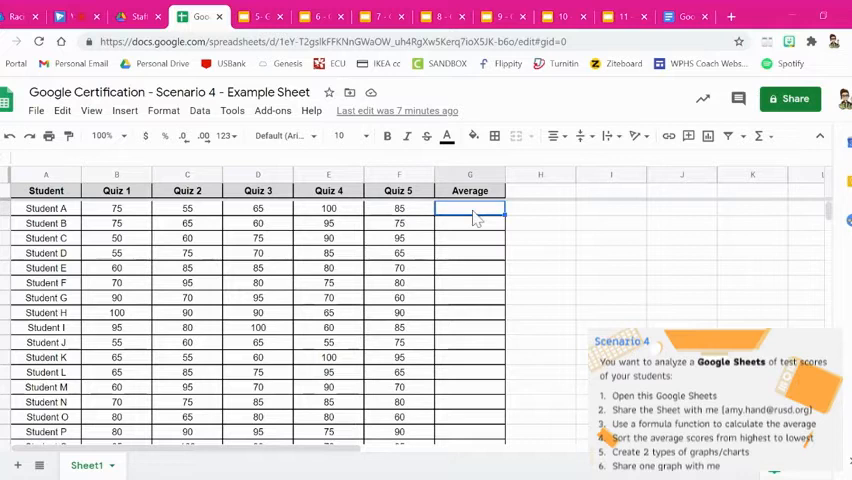
{"action": "mouse_move", "coordinate": [548, 212]}
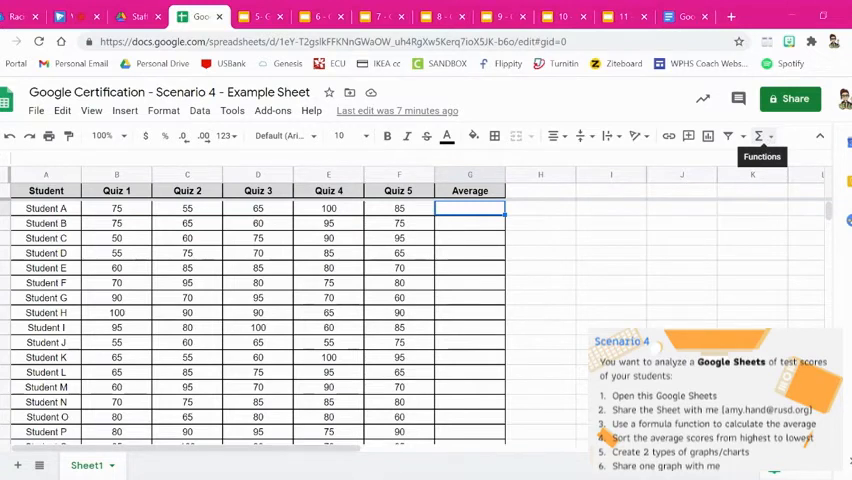
Step: Enter an AVERAGE formula over Student A's five quiz scores B2:F2, giving 76
{"action": "left_click", "coordinate": [760, 136]}
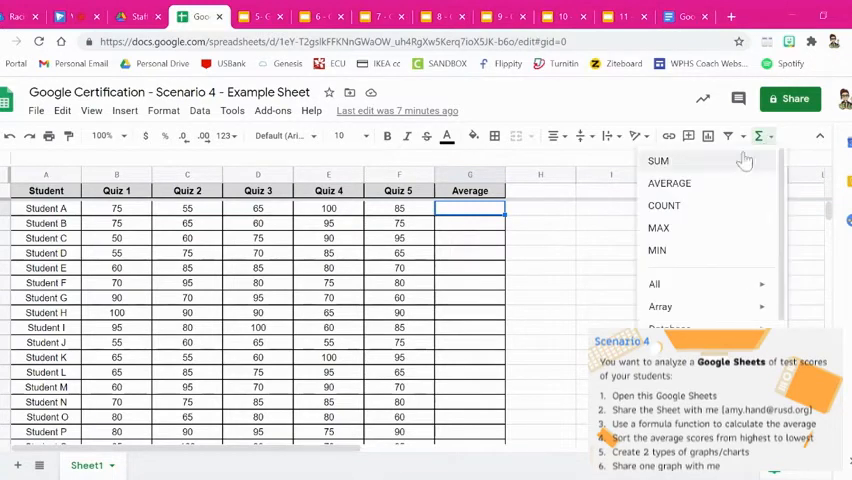
{"action": "left_click", "coordinate": [654, 284]}
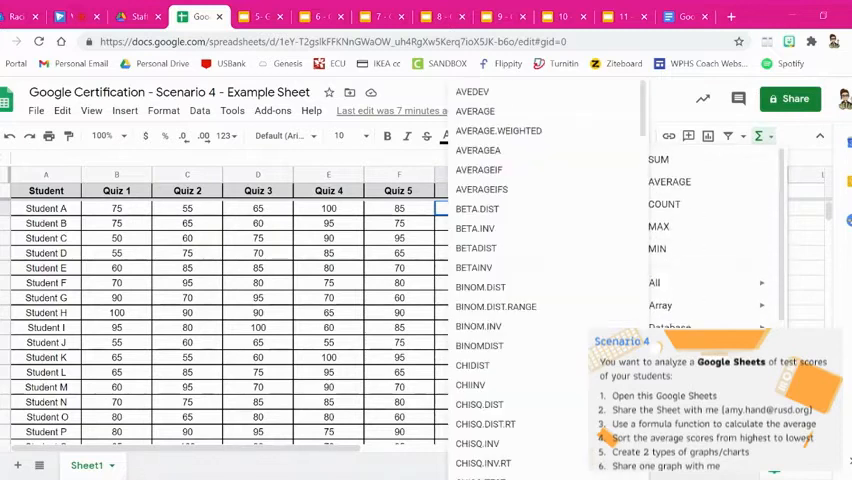
{"action": "left_click", "coordinate": [668, 182]}
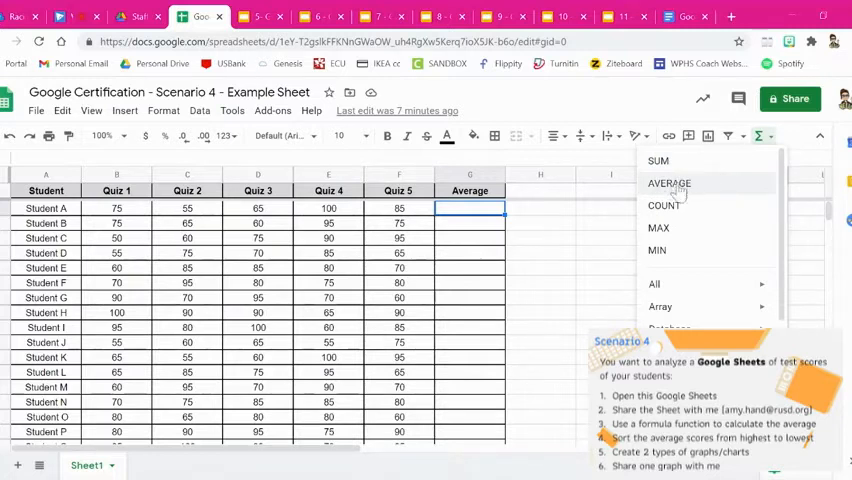
{"action": "left_click", "coordinate": [668, 184]}
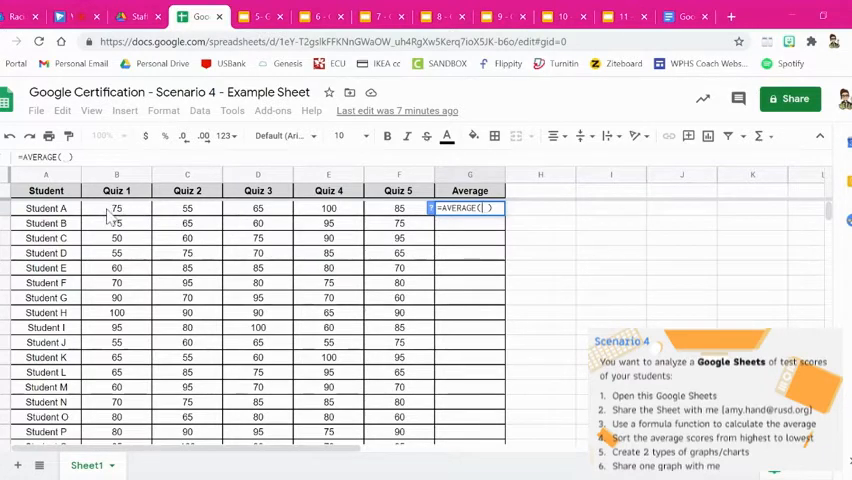
{"action": "left_click", "coordinate": [116, 208]}
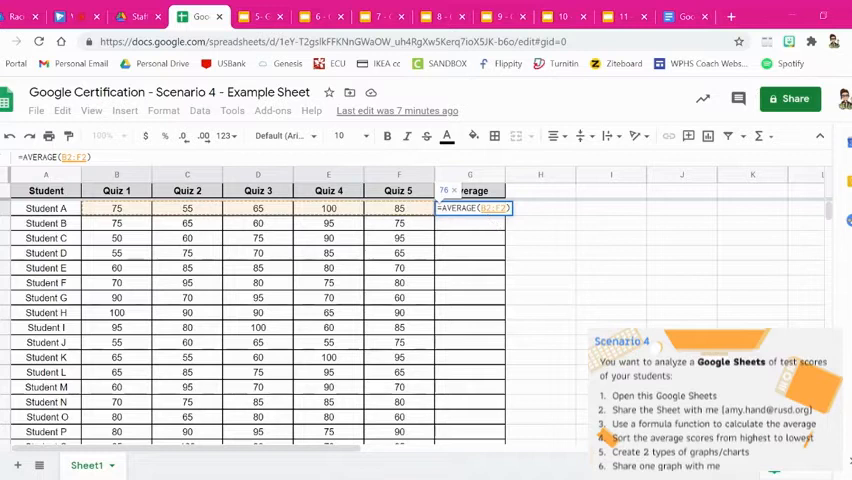
{"action": "mouse_move", "coordinate": [560, 220]}
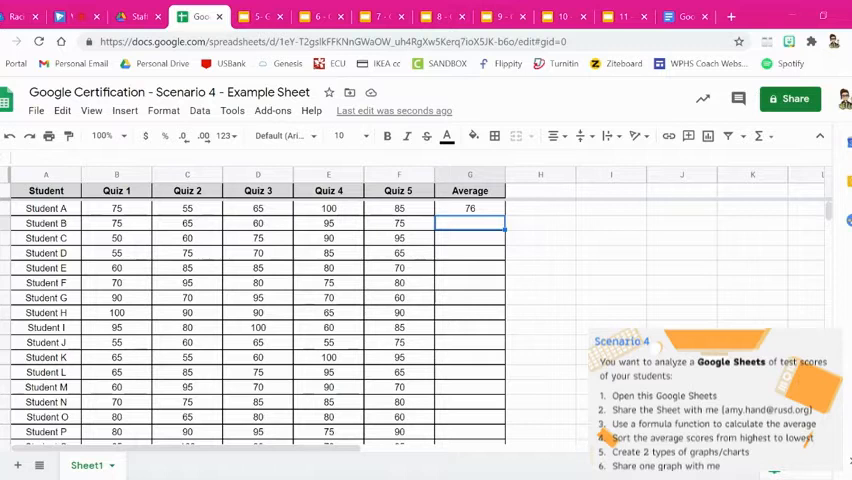
Step: Copy the AVERAGE formula down the Average column from Student A to Student Z and check it
{"action": "left_click", "coordinate": [468, 208]}
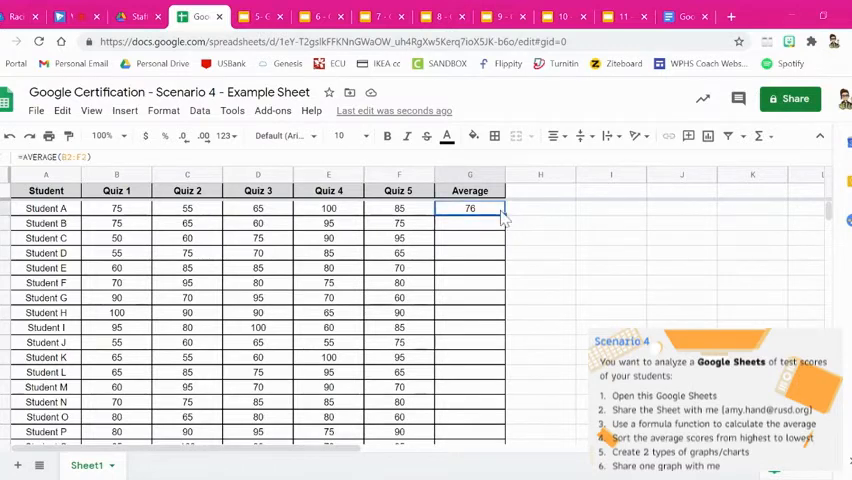
{"action": "mouse_move", "coordinate": [580, 436]}
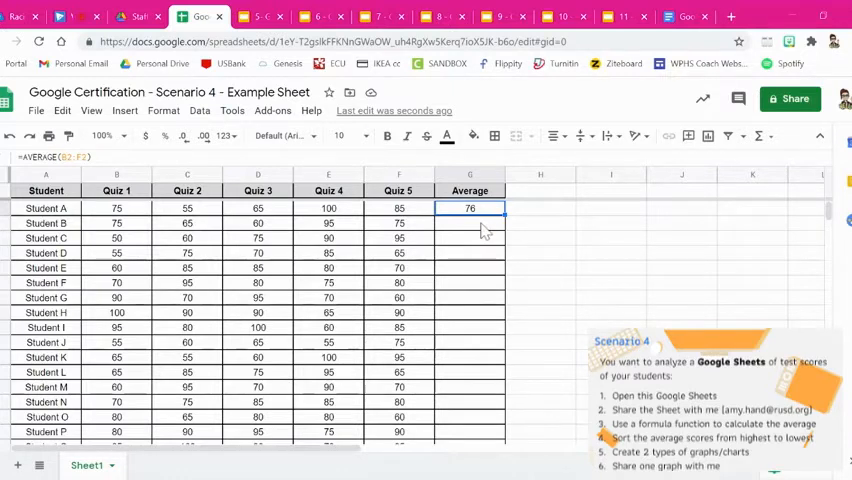
{"action": "scroll", "scroll_direction": "down", "scroll_amount": 3}
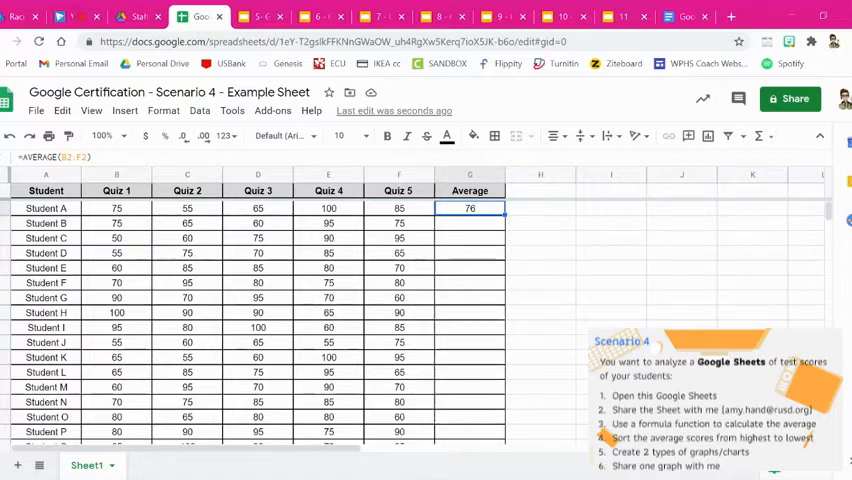
{"action": "scroll", "scroll_direction": "down", "scroll_amount": 3}
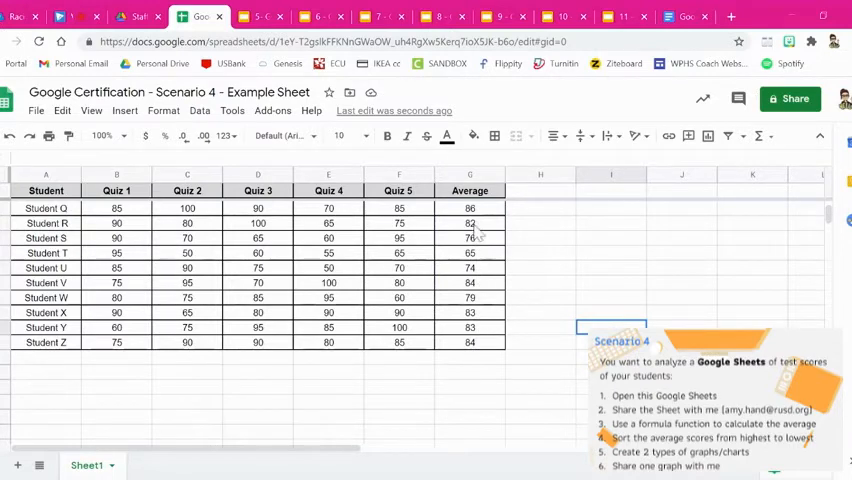
{"action": "scroll", "scroll_direction": "up", "scroll_amount": 3}
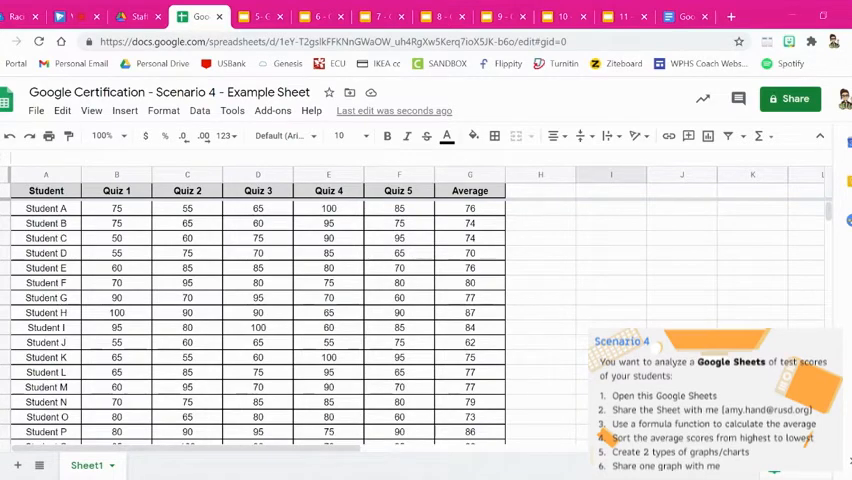
{"action": "mouse_move", "coordinate": [590, 284]}
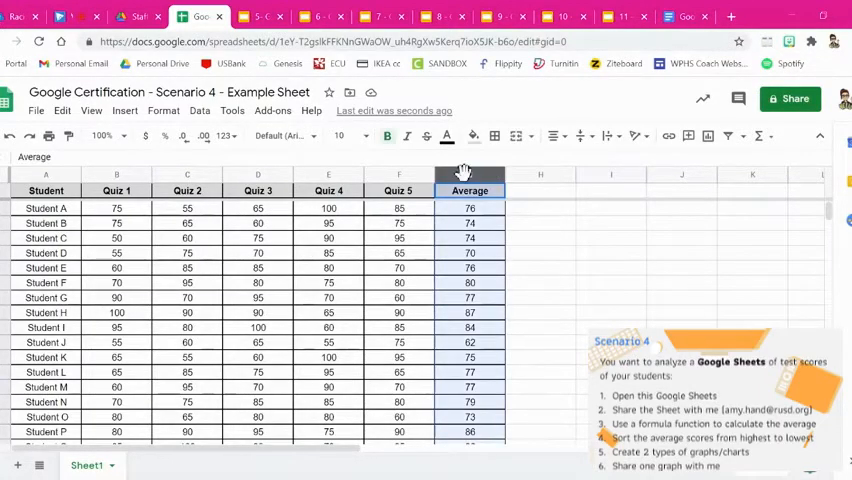
{"action": "mouse_move", "coordinate": [592, 300]}
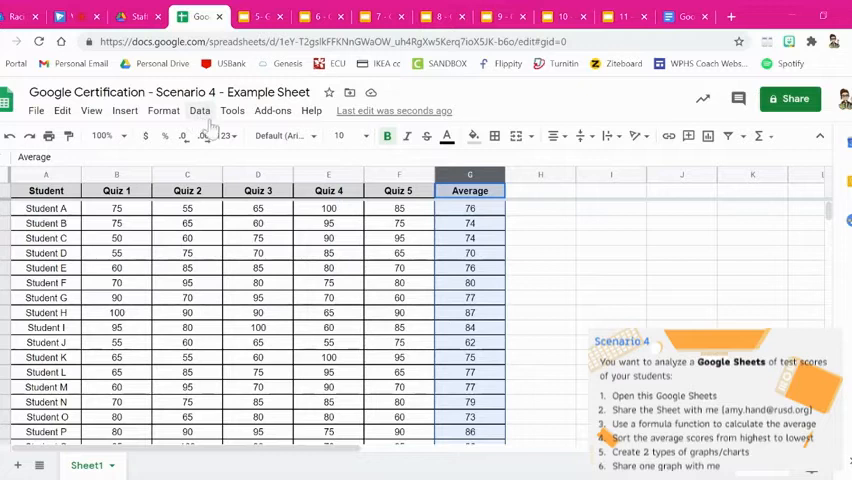
Step: Sort the student rows by Average from highest to lowest, leaving Student J's 62 last
{"action": "left_click", "coordinate": [200, 112]}
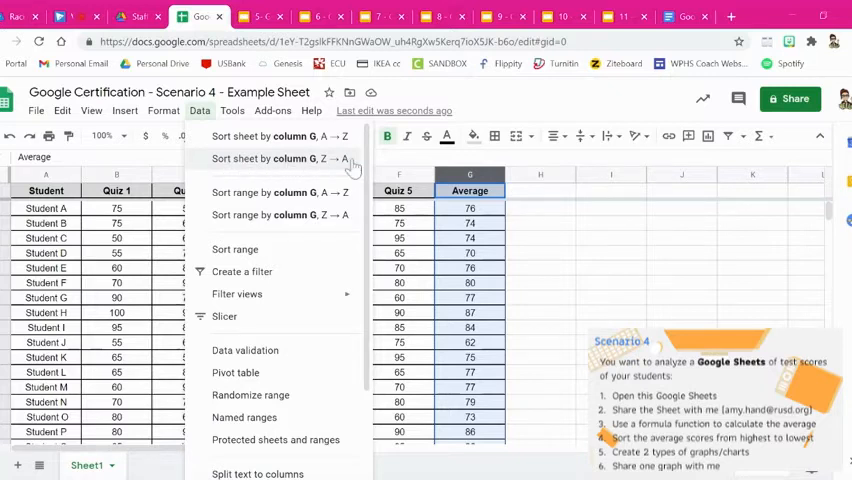
{"action": "left_click", "coordinate": [280, 158]}
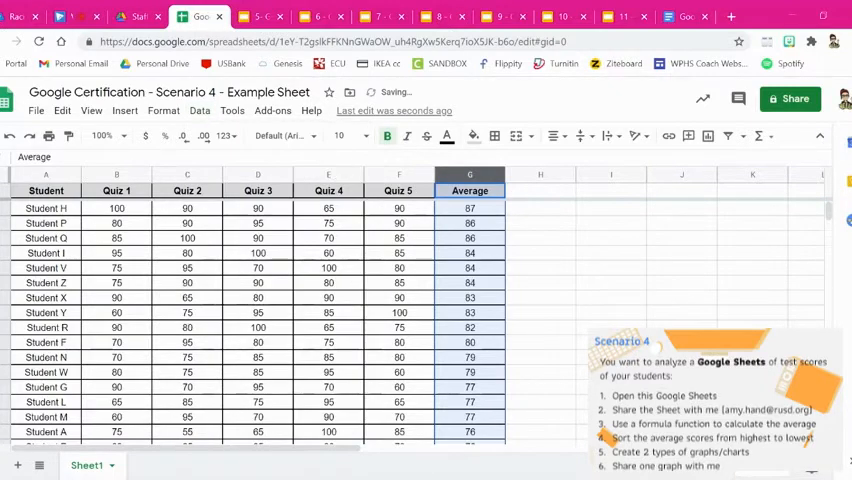
{"action": "left_click", "coordinate": [612, 268]}
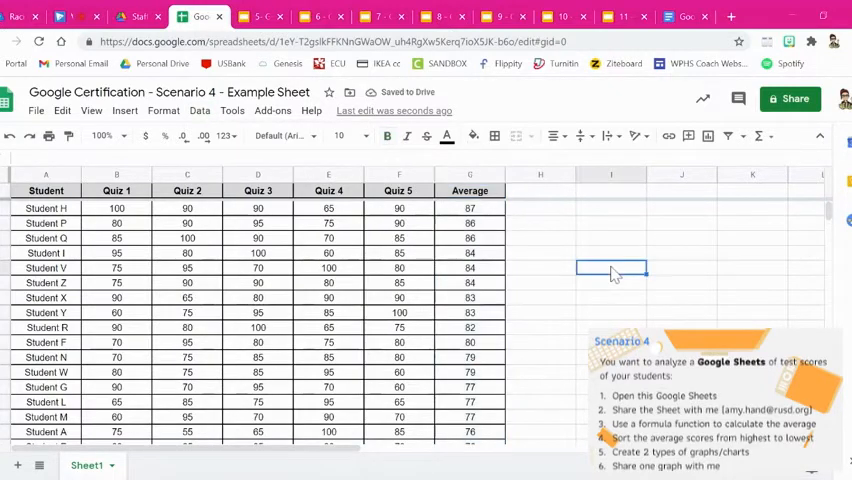
{"action": "left_click", "coordinate": [200, 110]}
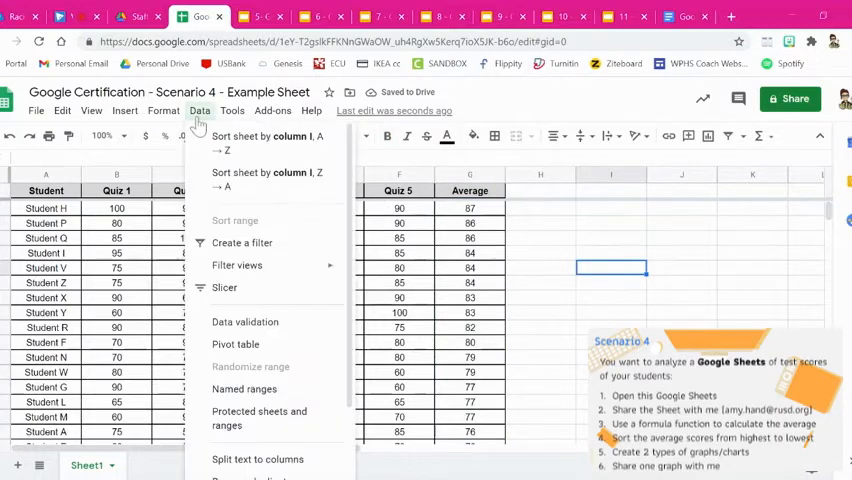
{"action": "left_click", "coordinate": [510, 234]}
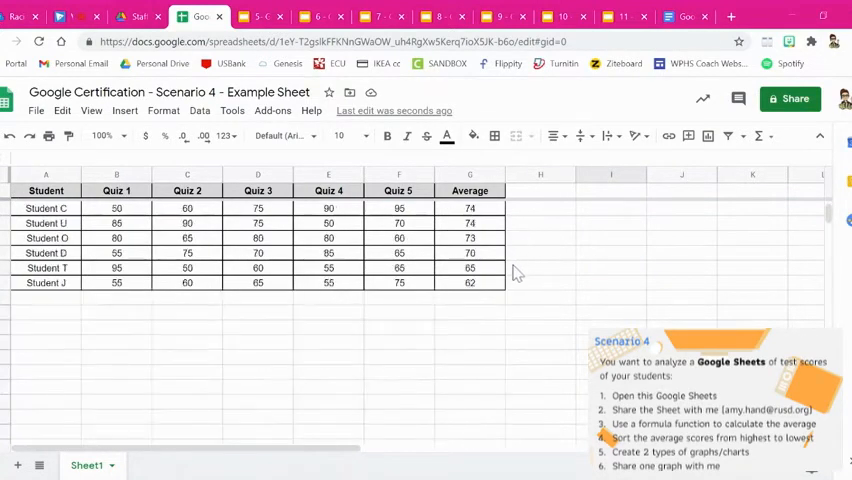
{"action": "mouse_move", "coordinate": [476, 290]}
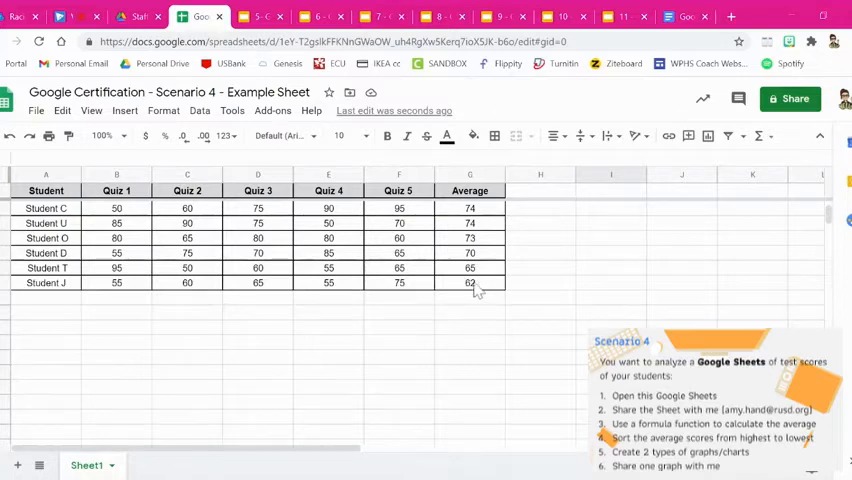
{"action": "mouse_move", "coordinate": [62, 290]}
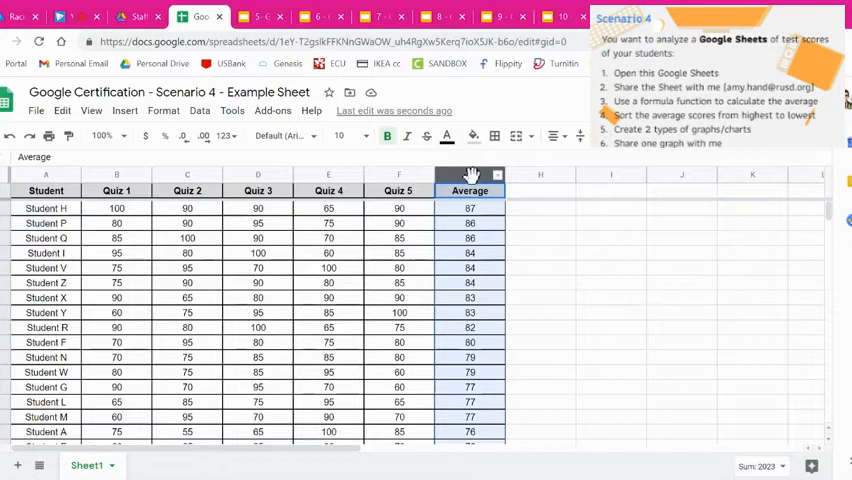
{"action": "mouse_move", "coordinate": [464, 452]}
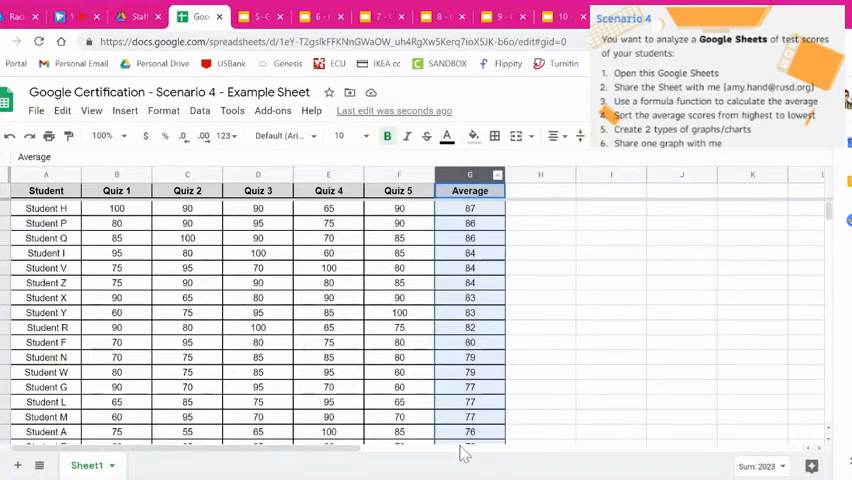
{"action": "mouse_move", "coordinate": [102, 136]}
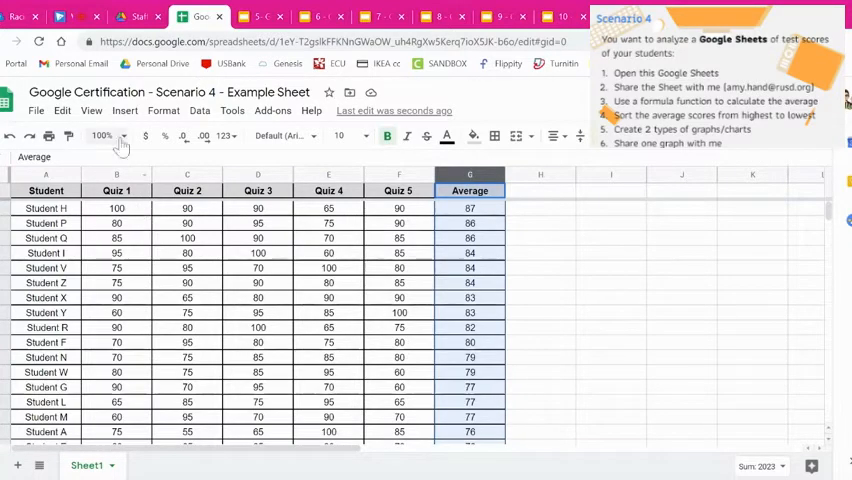
Step: Insert a column chart of the Average column, led by Student H's 87
{"action": "left_click", "coordinate": [124, 110]}
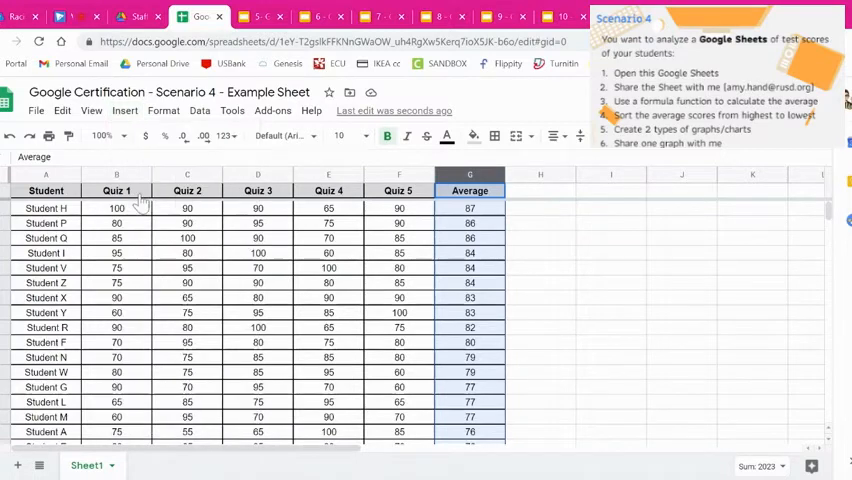
{"action": "left_click", "coordinate": [124, 112]}
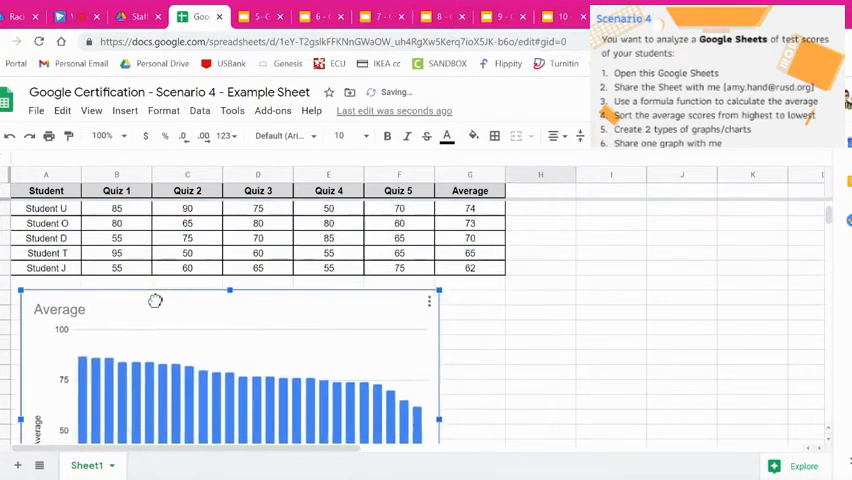
{"action": "left_click", "coordinate": [540, 312]}
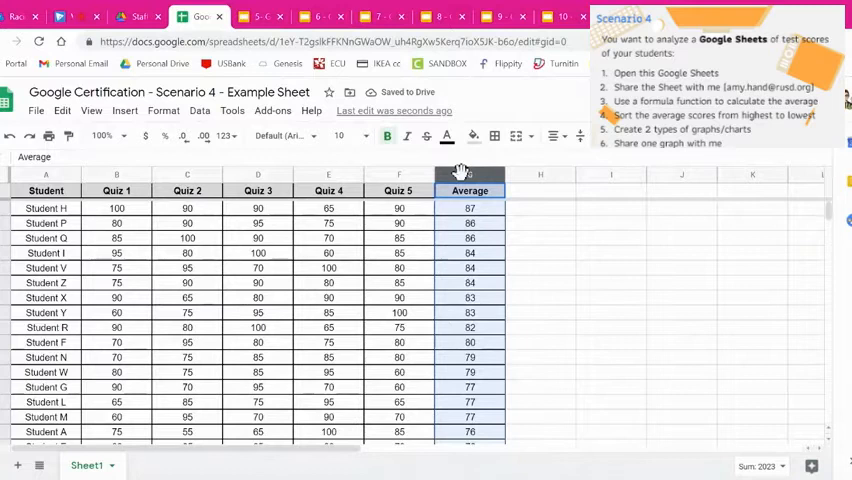
Step: Insert a second chart of the Average column data
{"action": "left_click", "coordinate": [124, 110]}
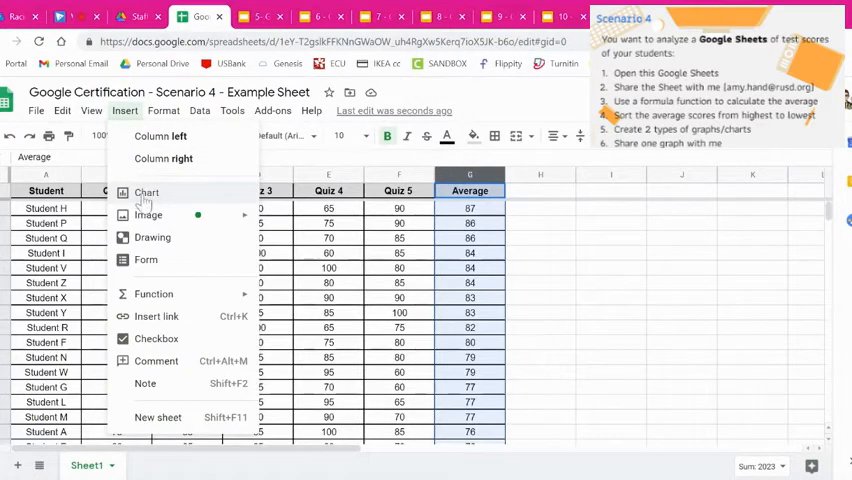
{"action": "left_click", "coordinate": [146, 192]}
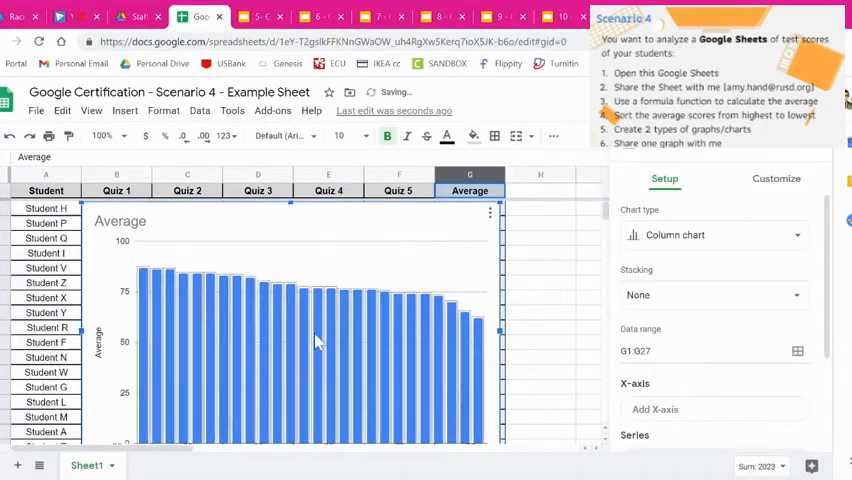
{"action": "mouse_move", "coordinate": [512, 298]}
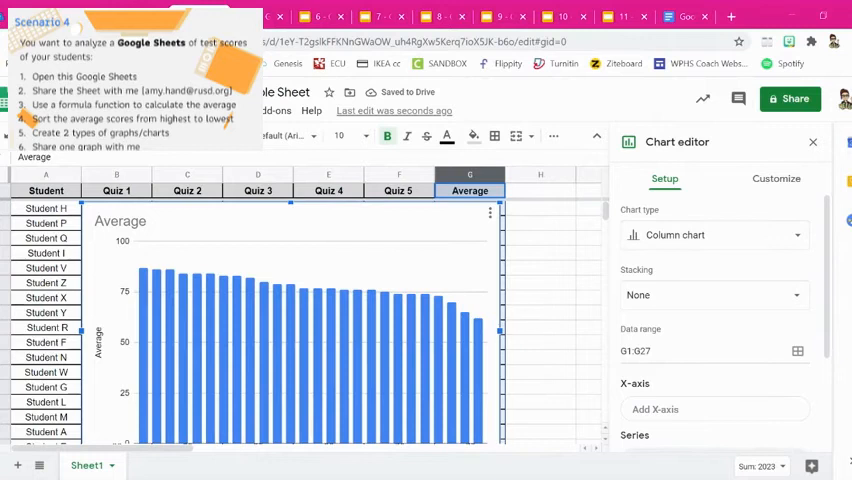
{"action": "left_click", "coordinate": [714, 234]}
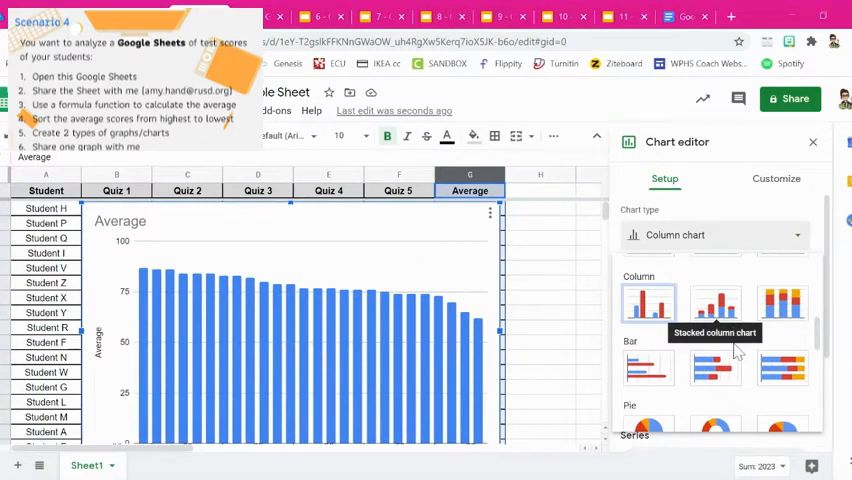
Step: Change the new chart's type to Smooth line chart, then to a plain Line chart
{"action": "scroll", "scroll_direction": "down", "scroll_amount": 3}
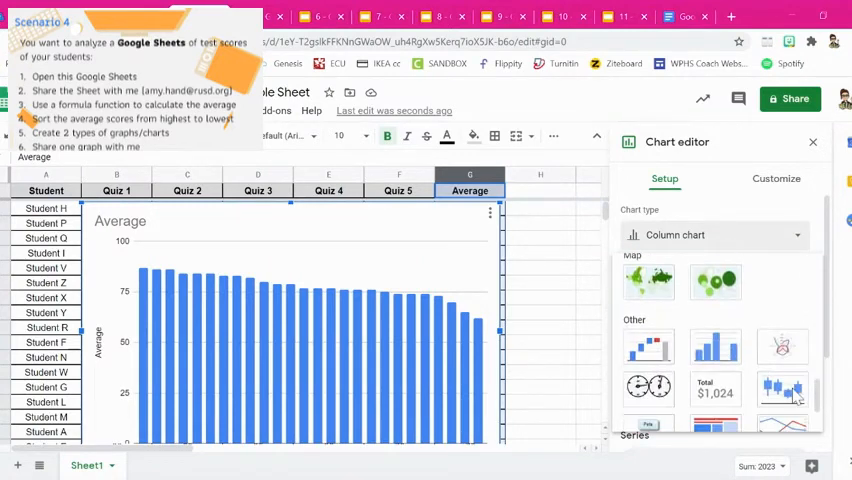
{"action": "scroll", "scroll_direction": "down", "scroll_amount": 3}
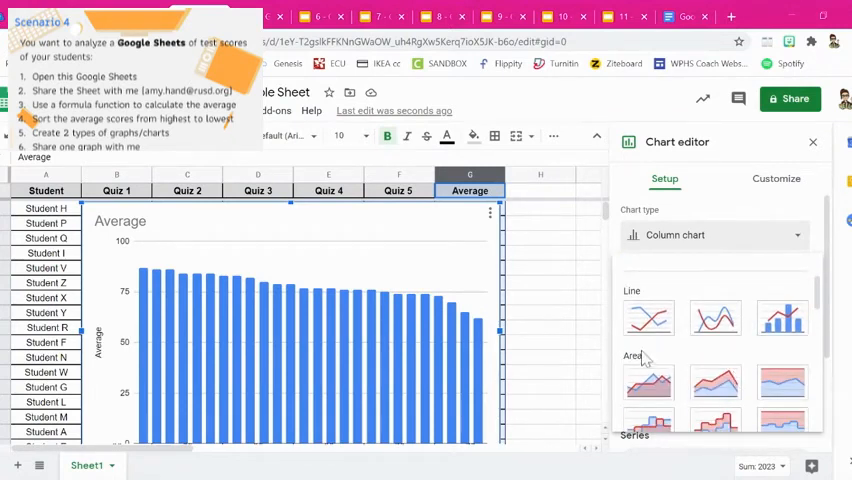
{"action": "mouse_move", "coordinate": [714, 316]}
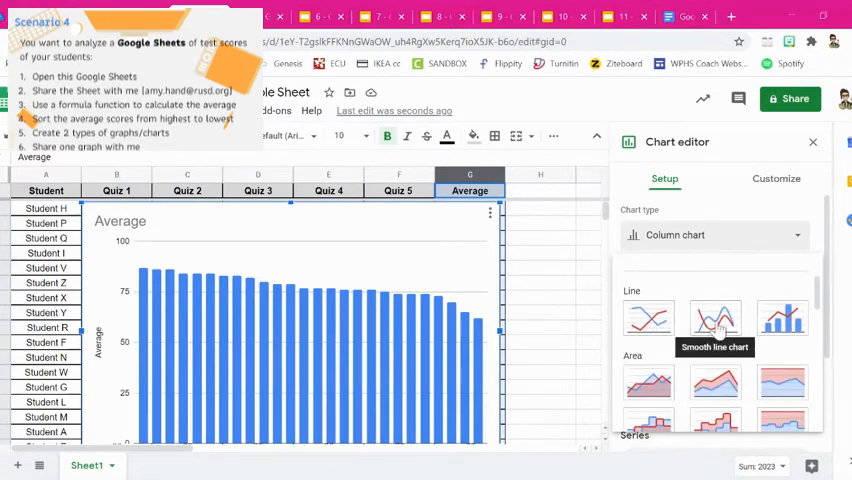
{"action": "left_click", "coordinate": [714, 316]}
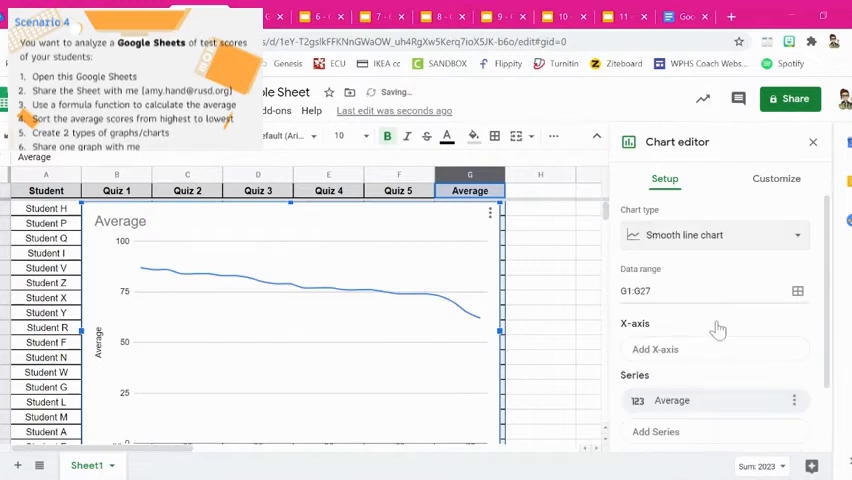
{"action": "mouse_move", "coordinate": [372, 336]}
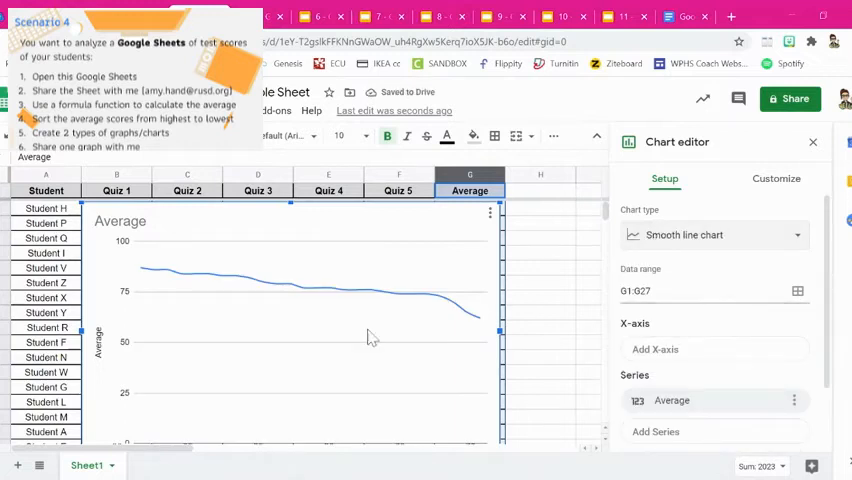
{"action": "mouse_move", "coordinate": [452, 310]}
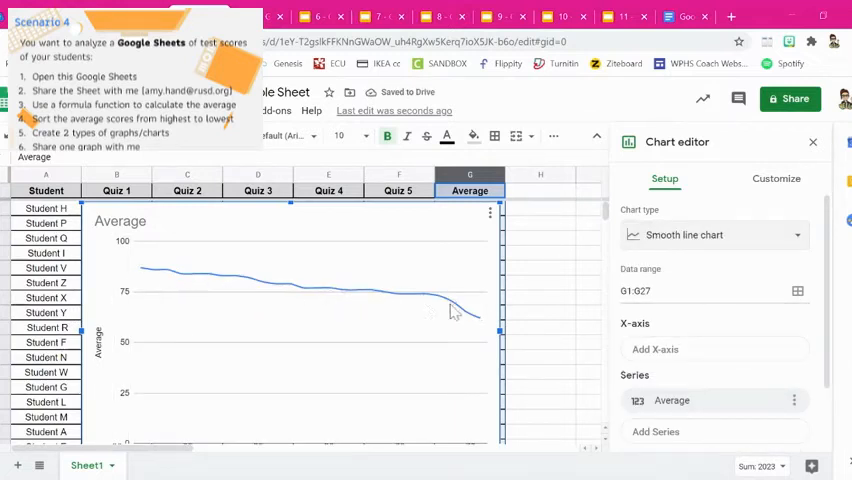
{"action": "mouse_move", "coordinate": [516, 344]}
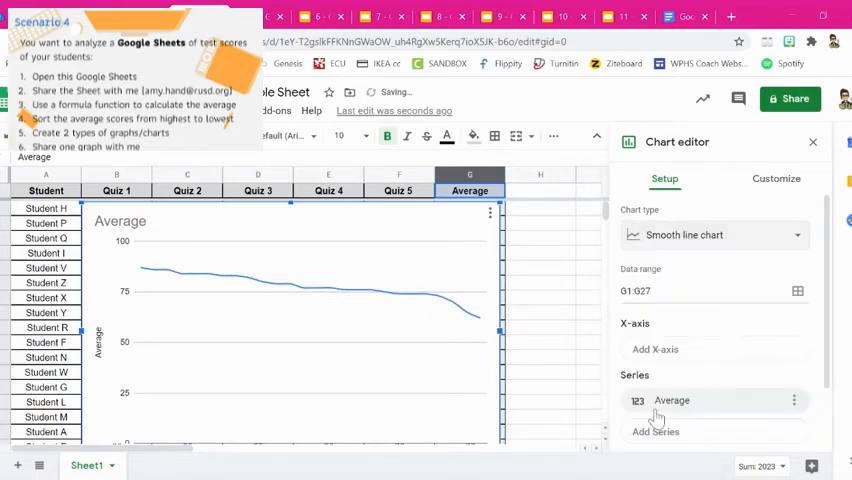
{"action": "left_click", "coordinate": [714, 234]}
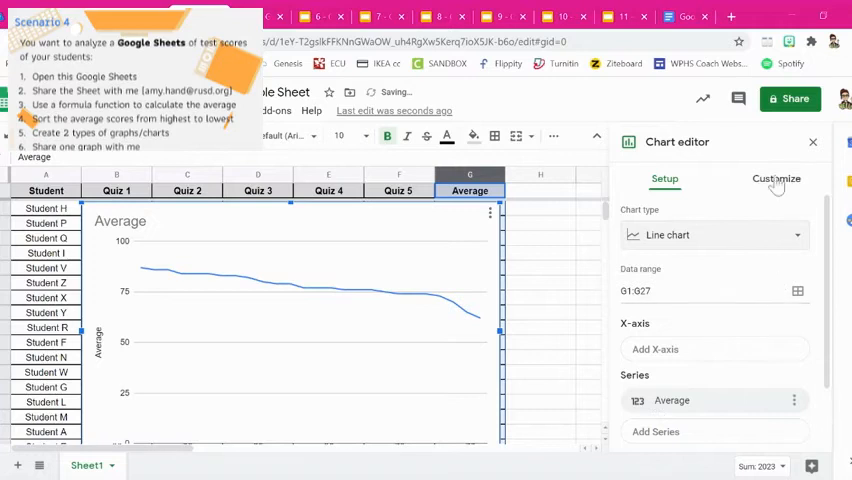
Step: Switch the Chart editor to the Customize options for the line chart and browse its sections
{"action": "left_click", "coordinate": [776, 178]}
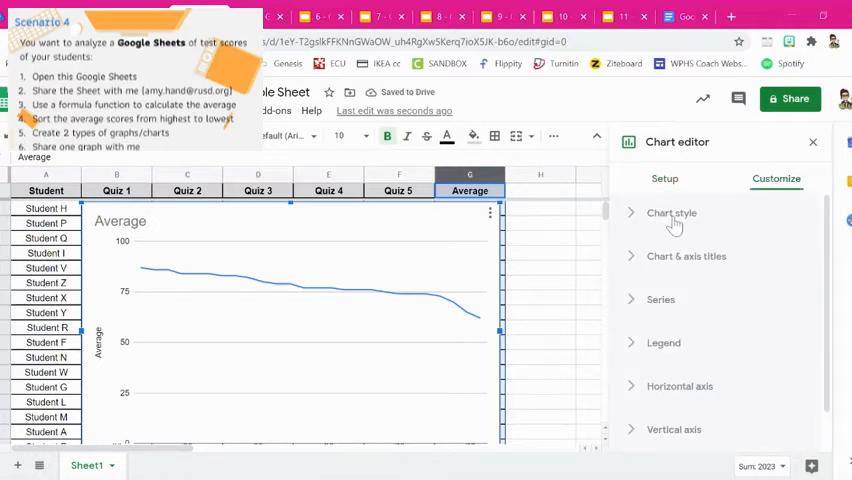
{"action": "left_click", "coordinate": [664, 178]}
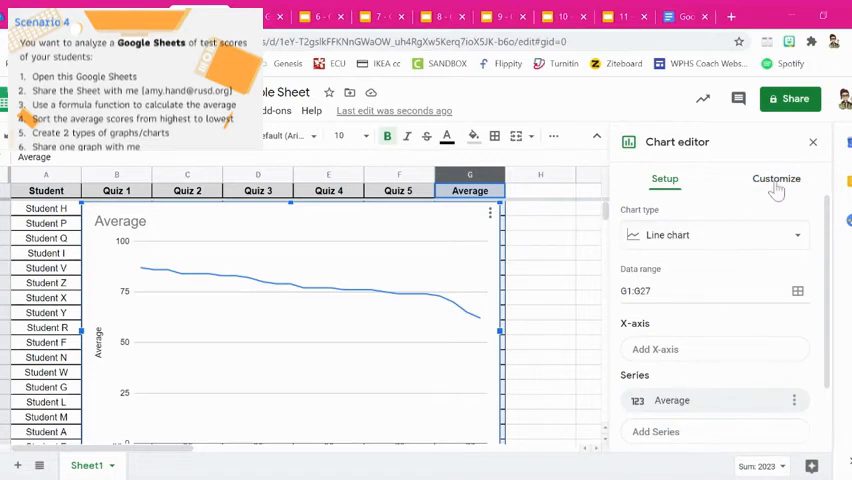
{"action": "left_click", "coordinate": [776, 178]}
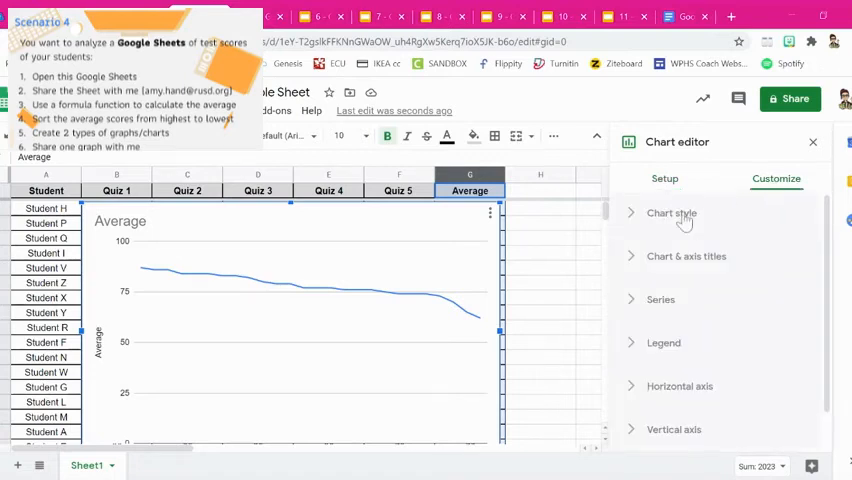
{"action": "mouse_move", "coordinate": [698, 282]}
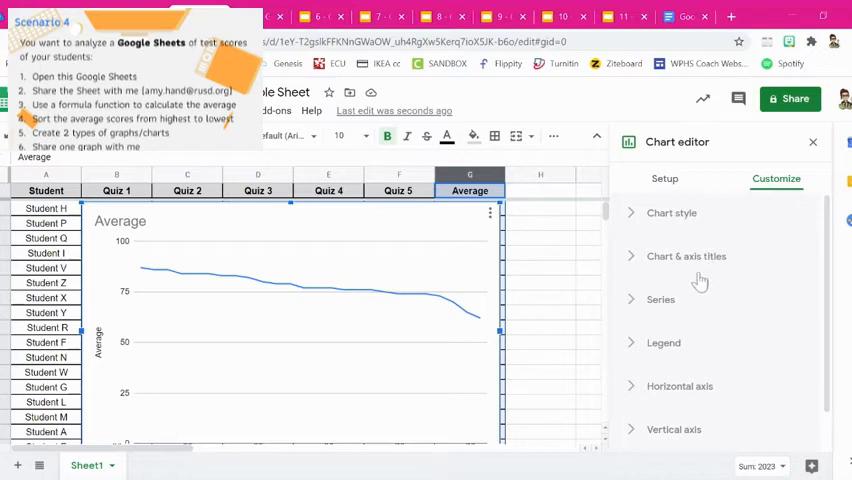
{"action": "mouse_move", "coordinate": [664, 352]}
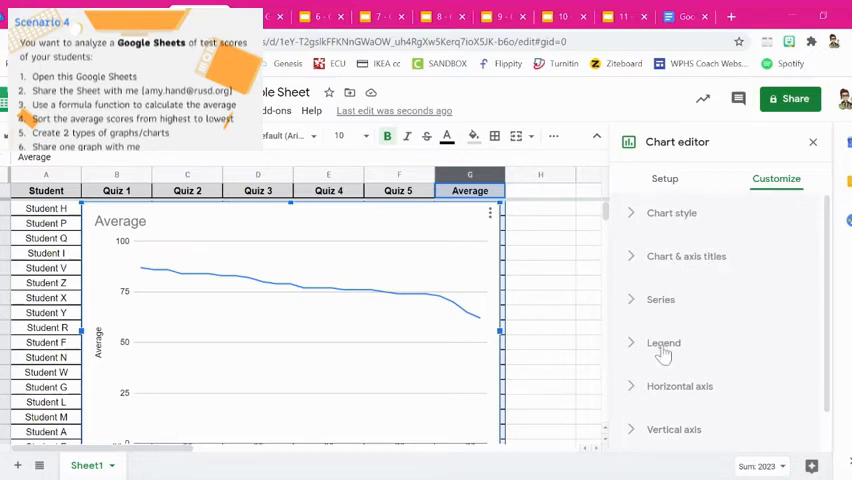
{"action": "scroll", "scroll_direction": "down", "scroll_amount": 3}
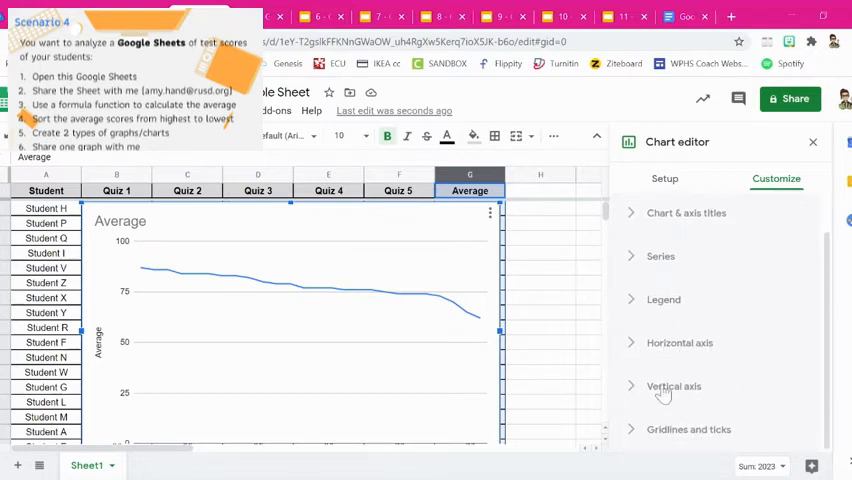
Step: Set the vertical axis Min to 50 and Max to 100, allowing bounds to hide data
{"action": "left_click", "coordinate": [672, 386]}
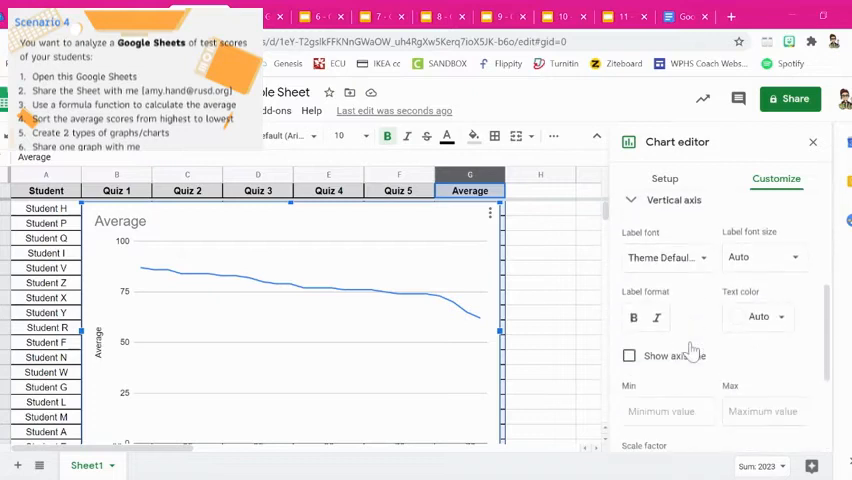
{"action": "scroll", "scroll_direction": "down", "scroll_amount": 3}
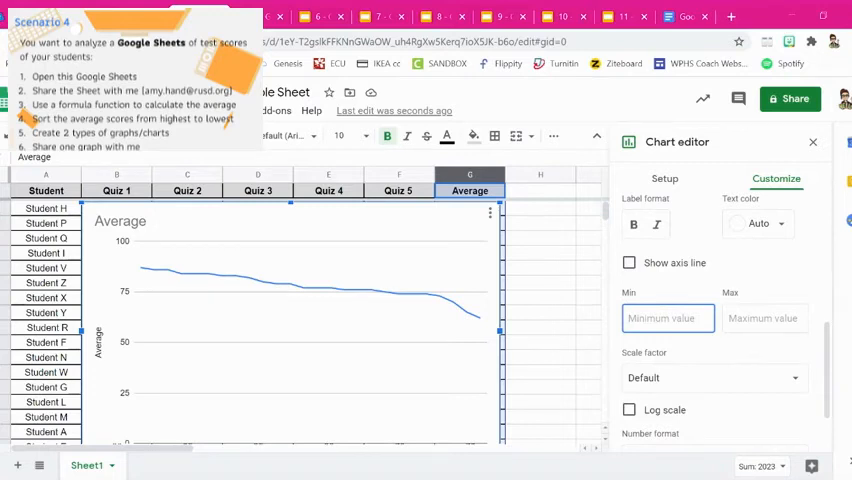
{"action": "type", "text": "50"}
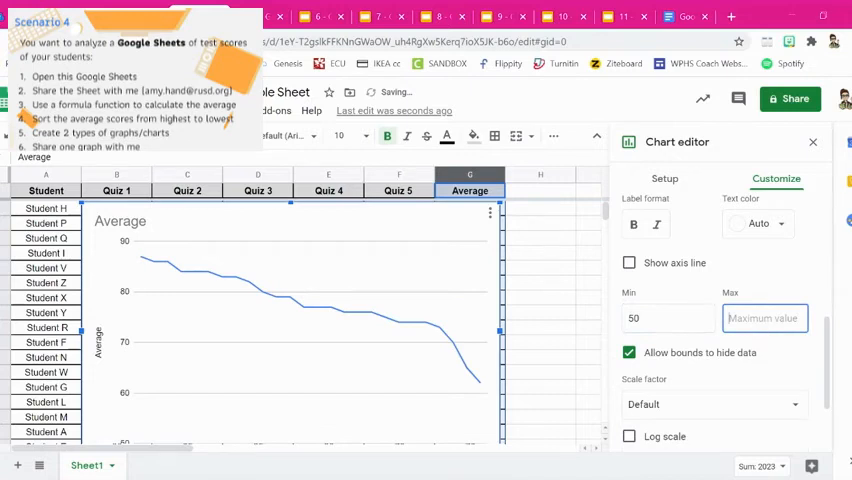
{"action": "type", "text": "100"}
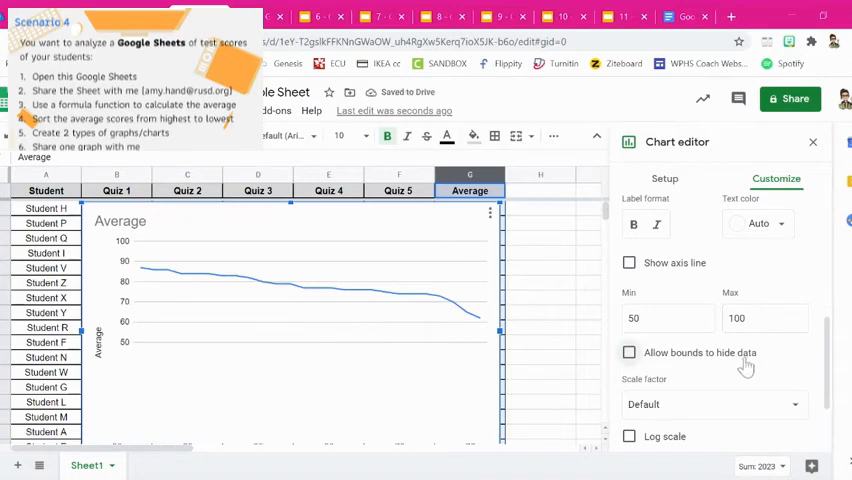
{"action": "left_click", "coordinate": [628, 352]}
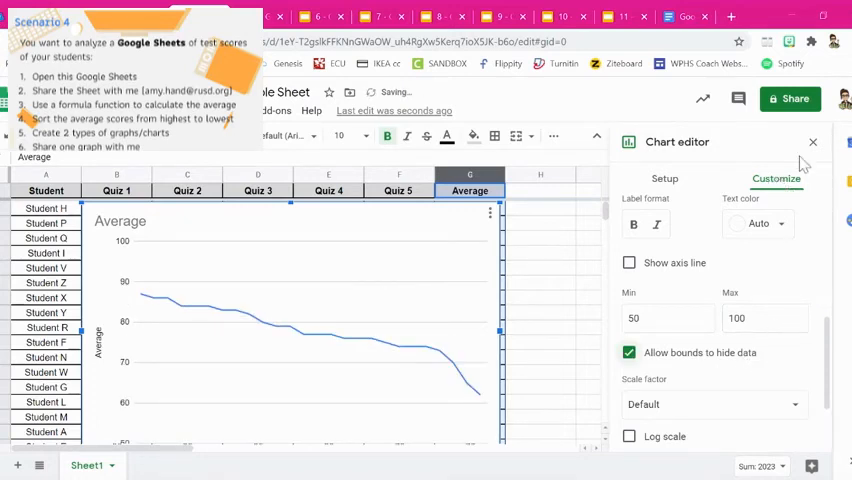
Step: Close the Chart editor and place the line chart beside the column chart
{"action": "left_click", "coordinate": [812, 142]}
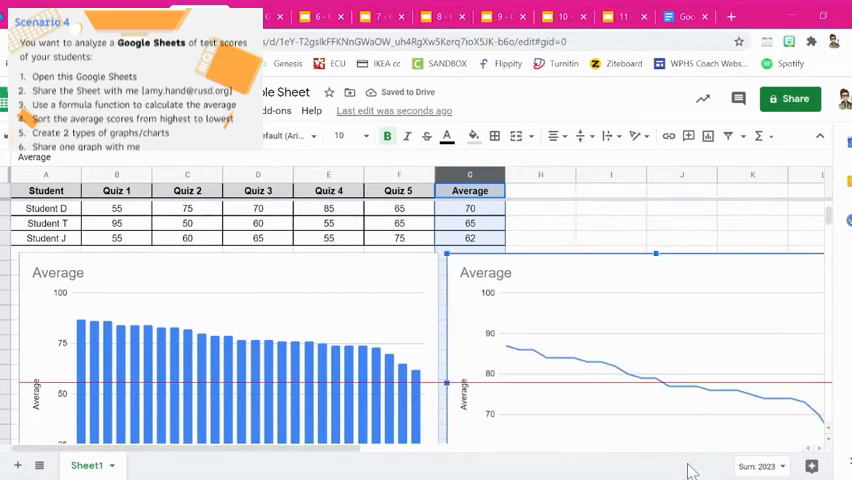
{"action": "scroll", "scroll_direction": "down", "scroll_amount": 3}
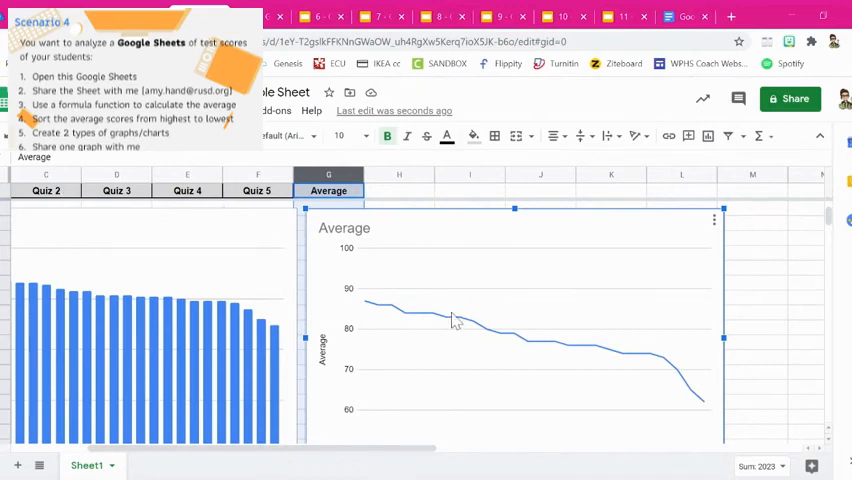
{"action": "mouse_move", "coordinate": [766, 300]}
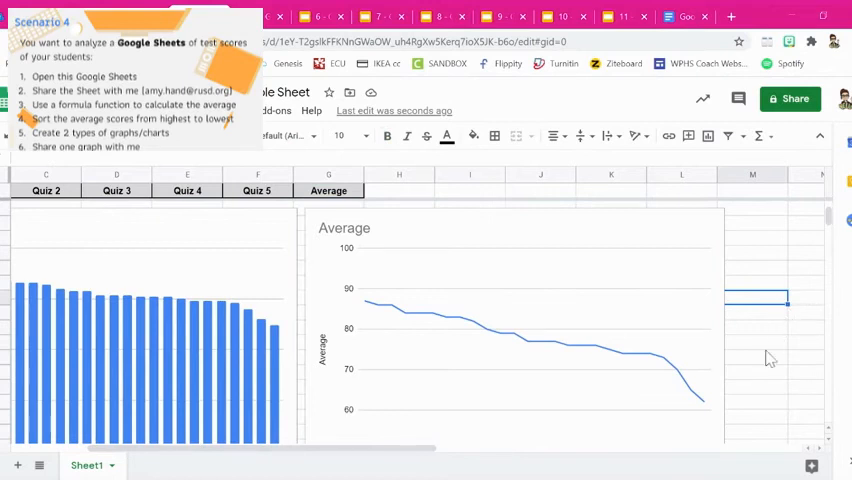
{"action": "mouse_move", "coordinate": [530, 330]}
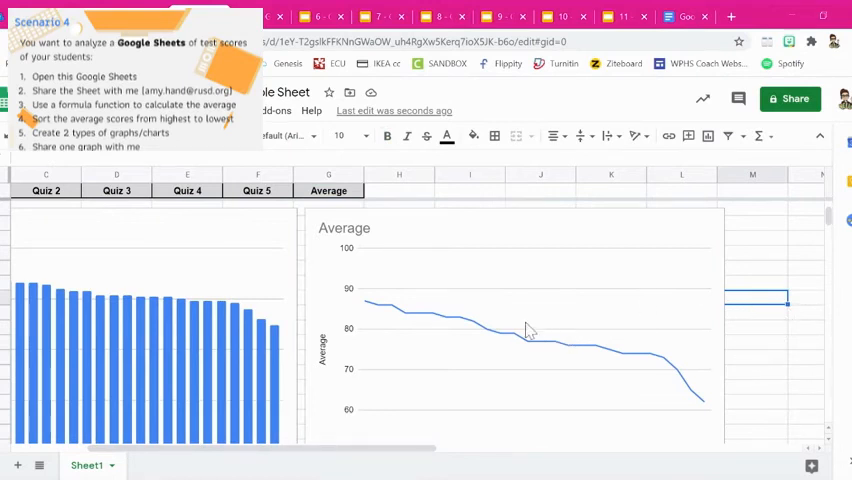
{"action": "mouse_move", "coordinate": [596, 264]}
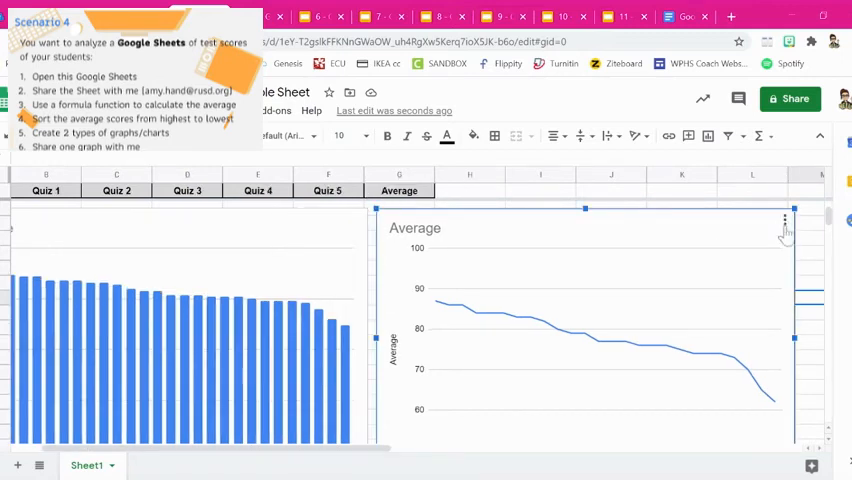
{"action": "mouse_move", "coordinate": [786, 232]}
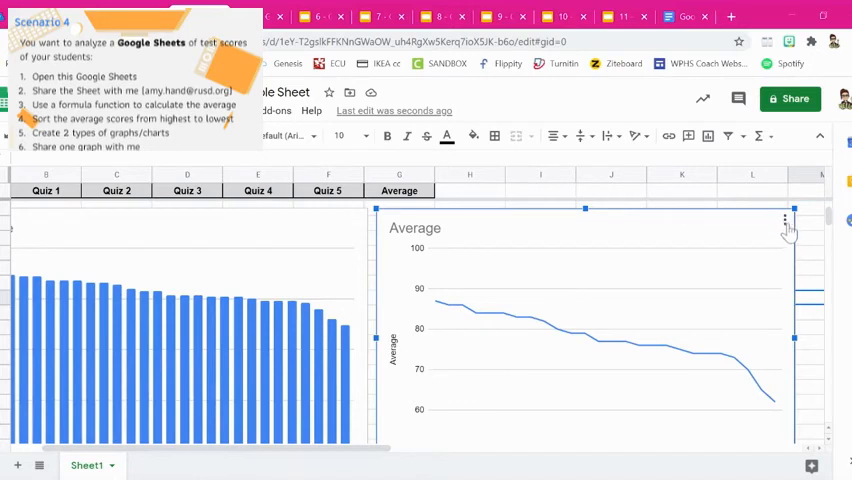
Step: Move the line chart to its own sheet Chart1, check Sheet1, and return to Chart1
{"action": "left_click", "coordinate": [784, 220]}
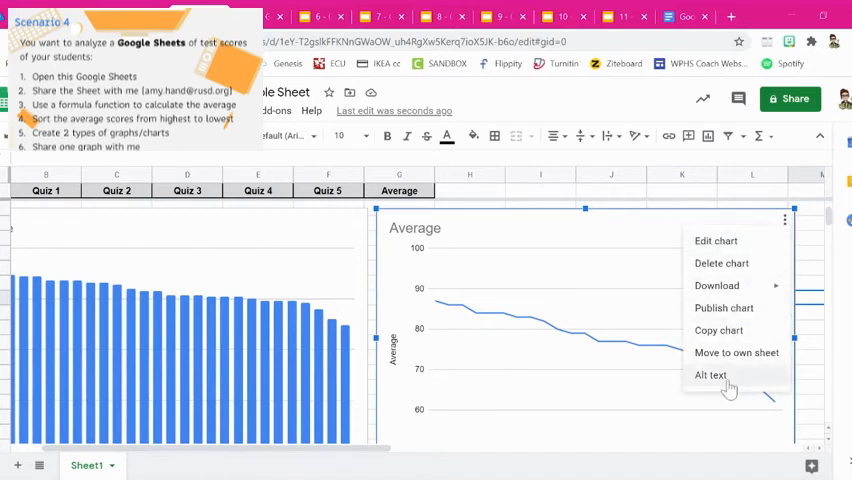
{"action": "mouse_move", "coordinate": [724, 308]}
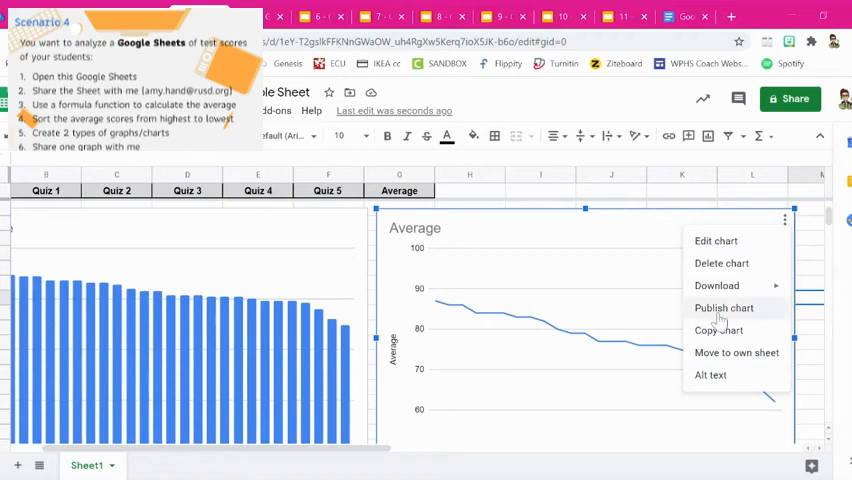
{"action": "mouse_move", "coordinate": [712, 358]}
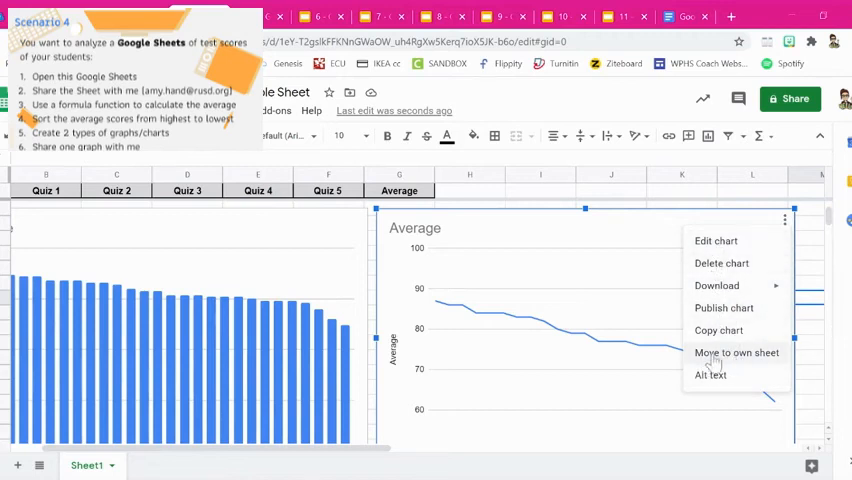
{"action": "mouse_move", "coordinate": [702, 364]}
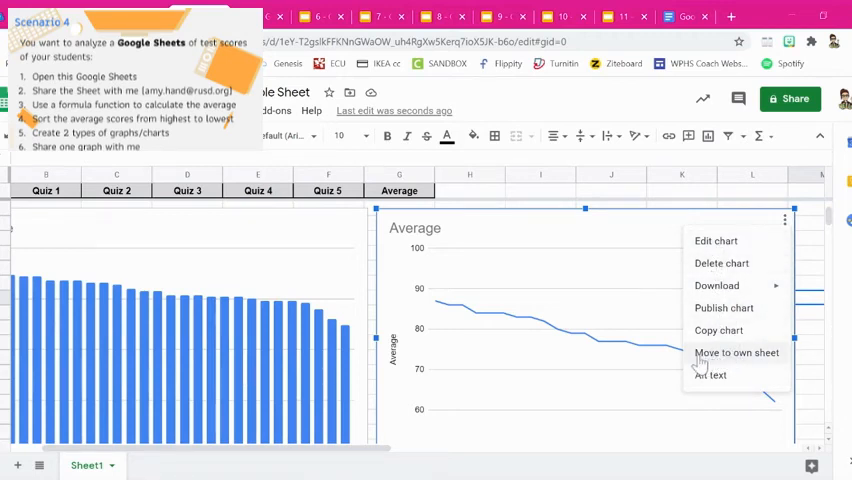
{"action": "left_click", "coordinate": [736, 352]}
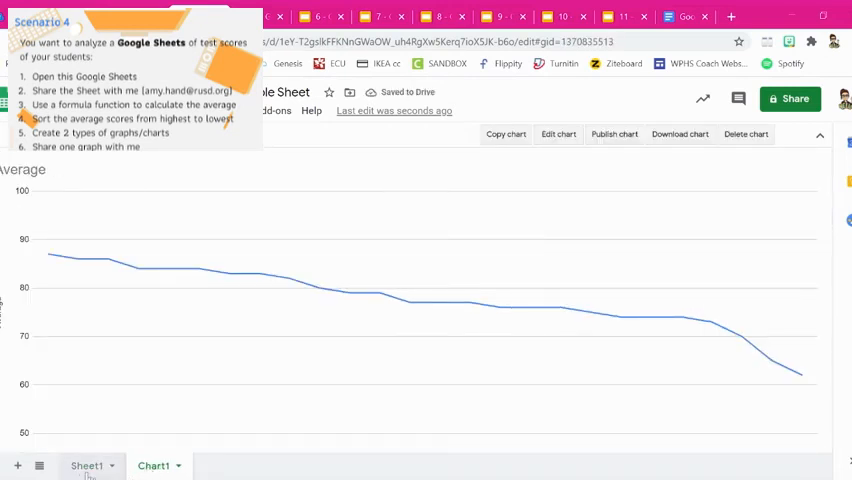
{"action": "left_click", "coordinate": [86, 464]}
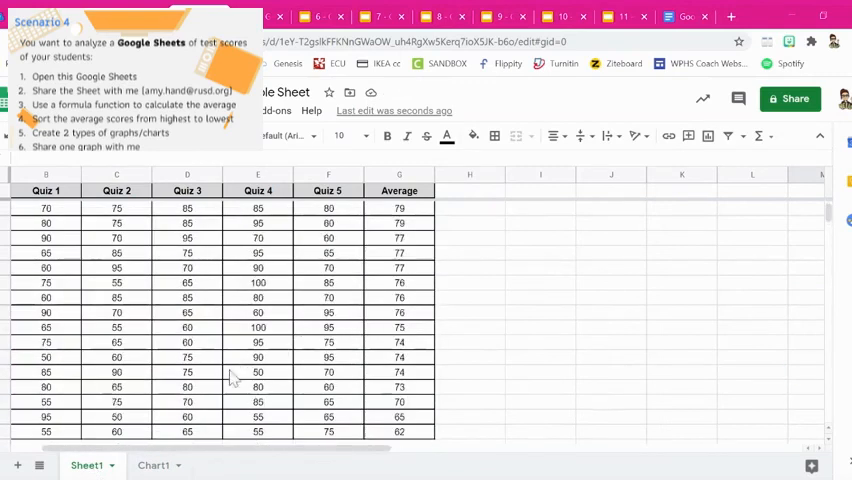
{"action": "left_click", "coordinate": [156, 464]}
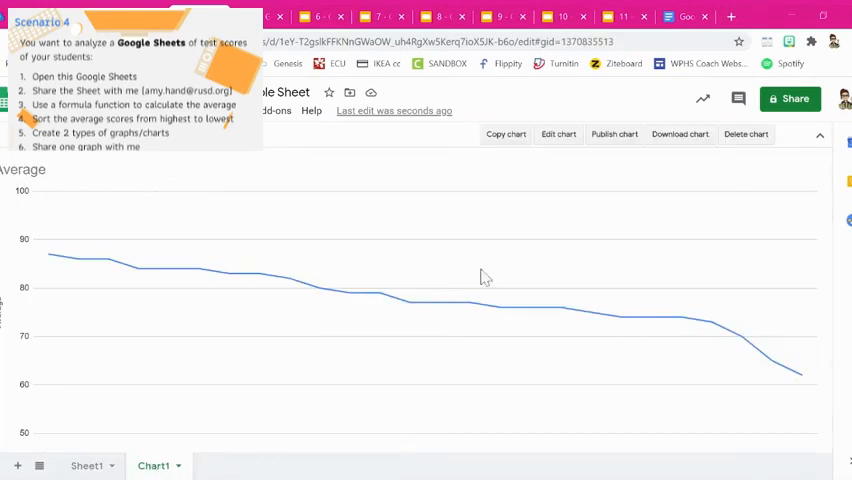
{"action": "mouse_move", "coordinate": [604, 150]}
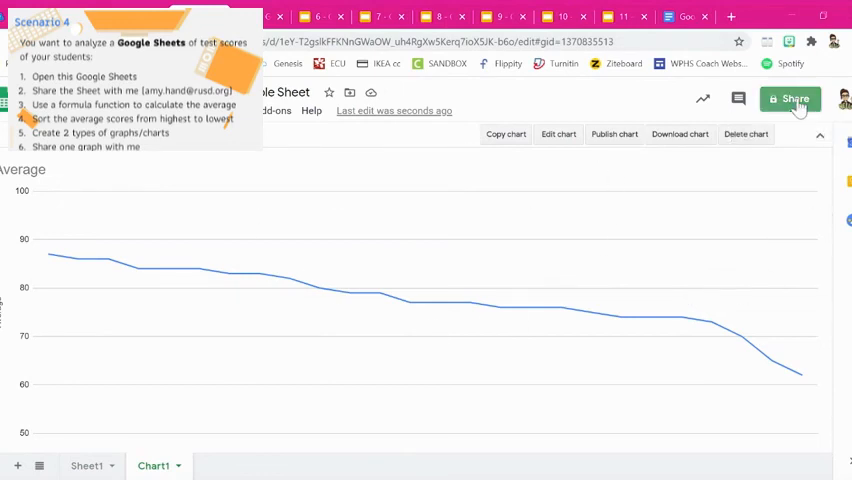
Step: Review the Share dialog, close it with Done, and return to Sheet1 with the quiz scores
{"action": "left_click", "coordinate": [790, 98]}
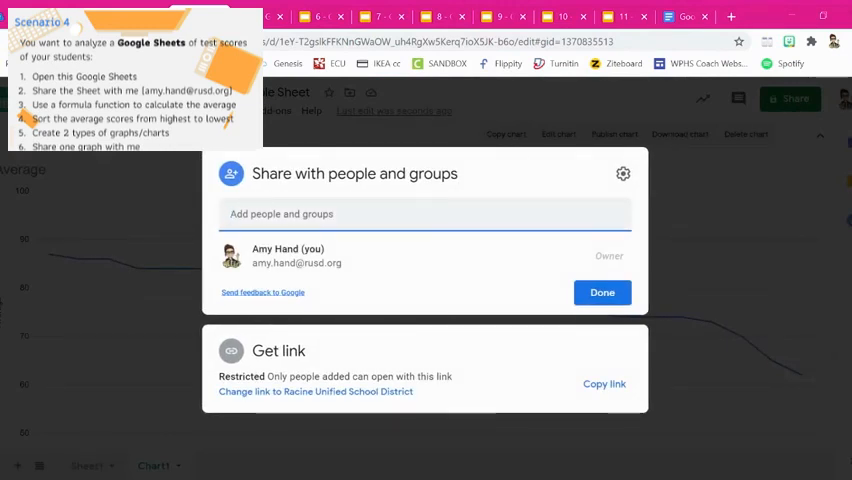
{"action": "left_click", "coordinate": [602, 292]}
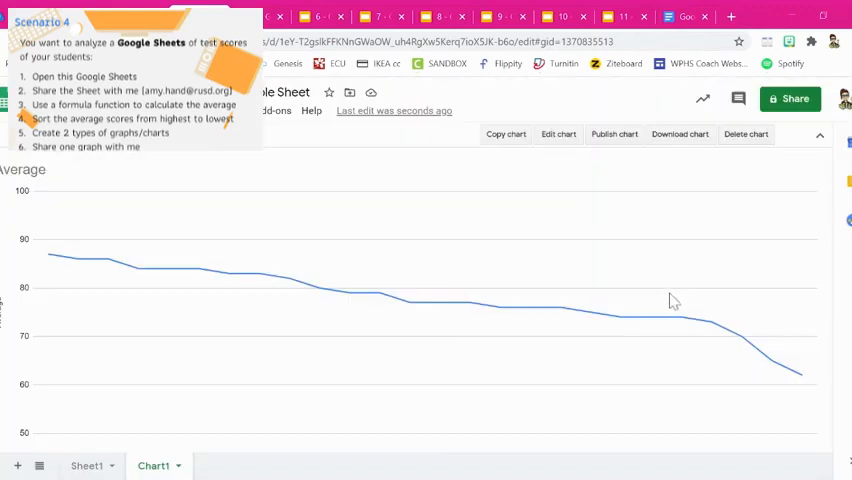
{"action": "mouse_move", "coordinate": [568, 310]}
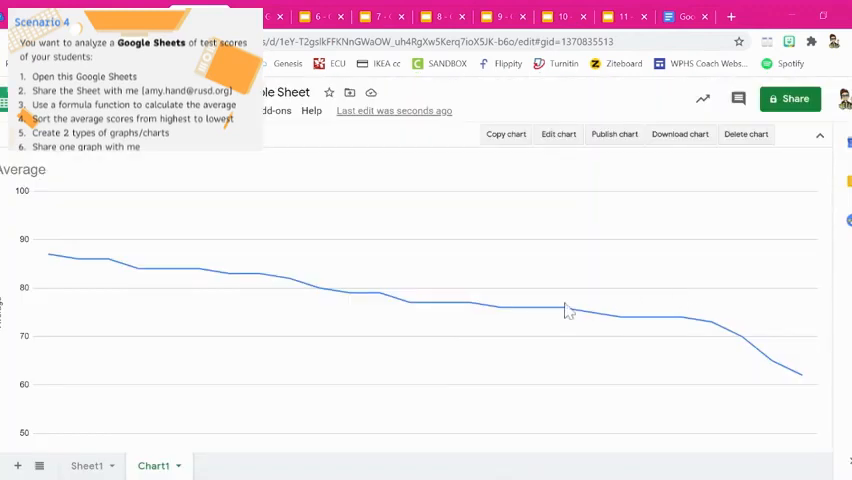
{"action": "mouse_move", "coordinate": [276, 270]}
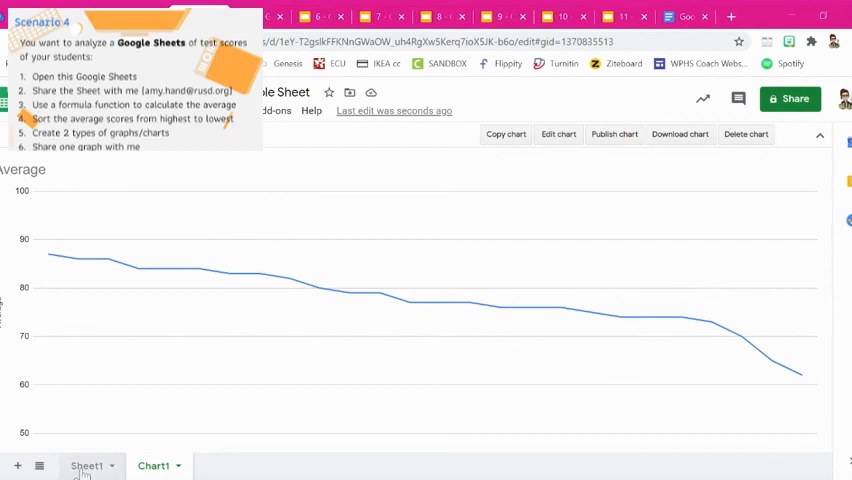
{"action": "left_click", "coordinate": [86, 464]}
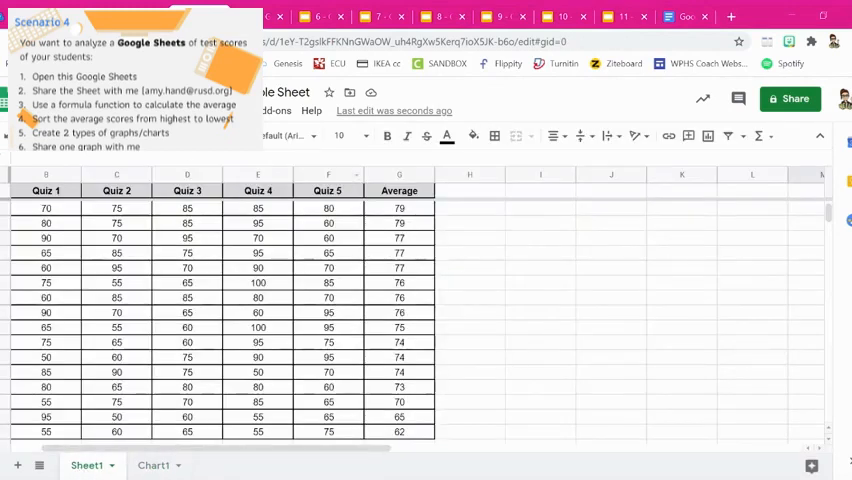